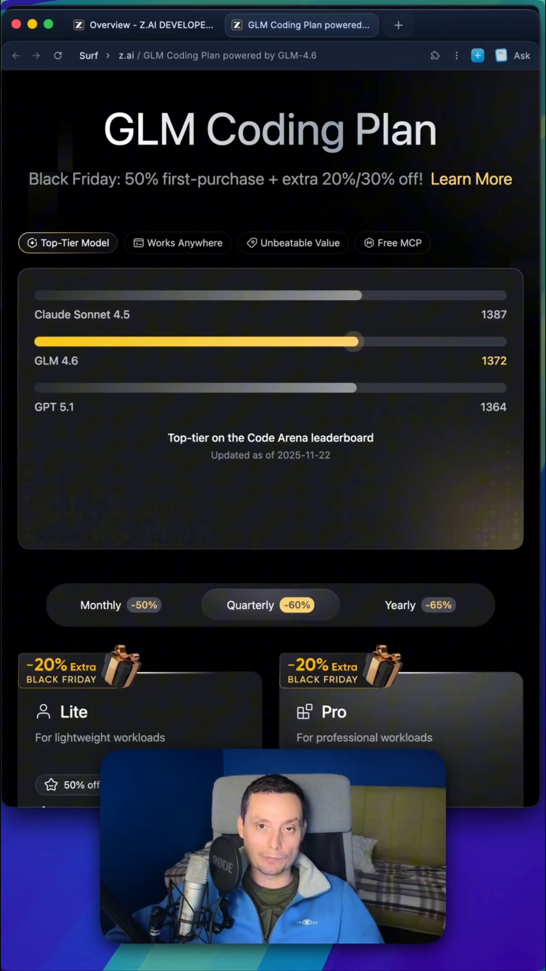
mouse_move(207, 184)
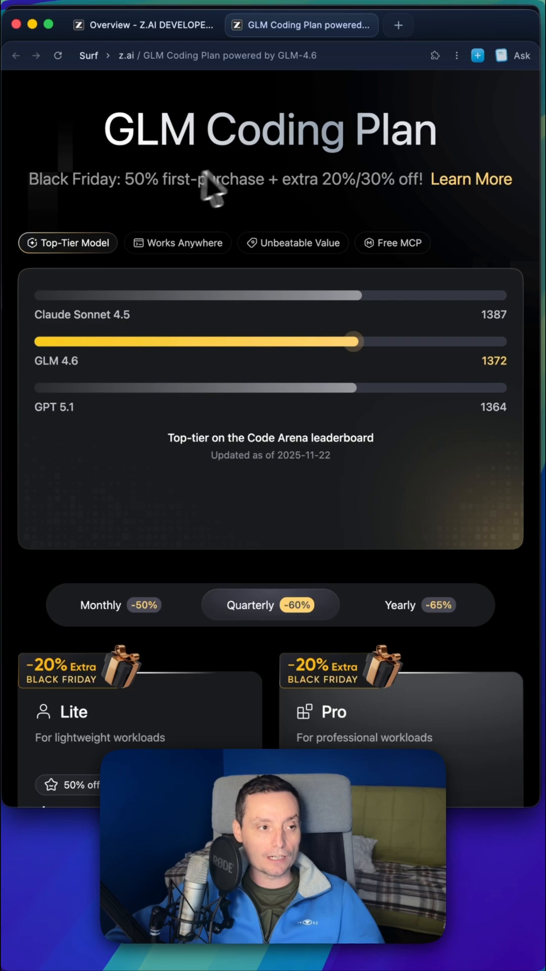
mouse_move(354, 298)
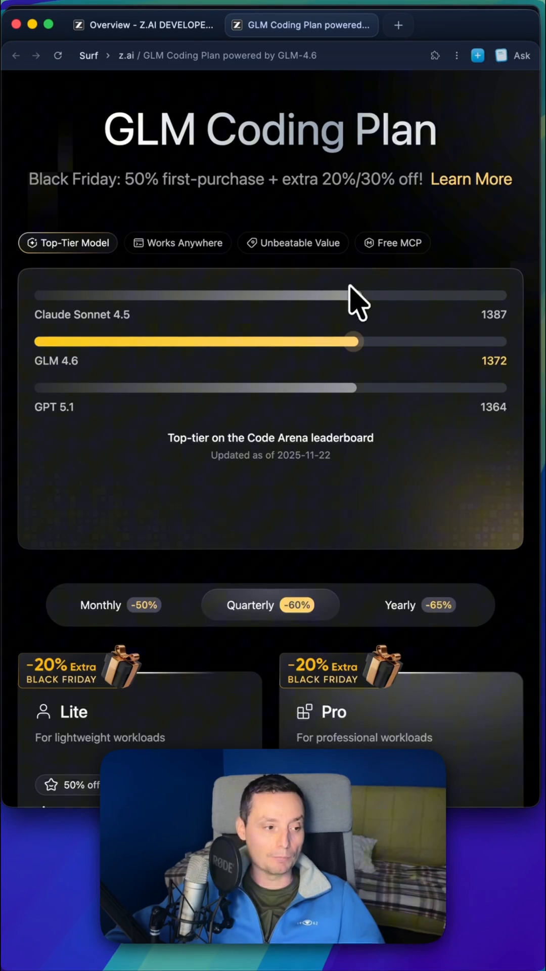
Step: Switch the pricing cards to Yearly (-65%) billing, showing Lite $25.2/year and Pro $126/year
scroll(down, 3)
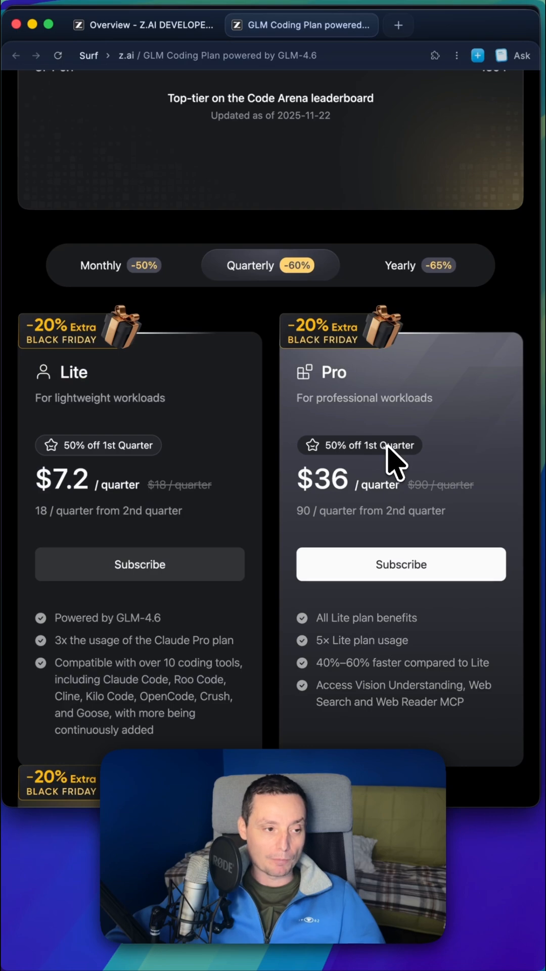
scroll(down, 3)
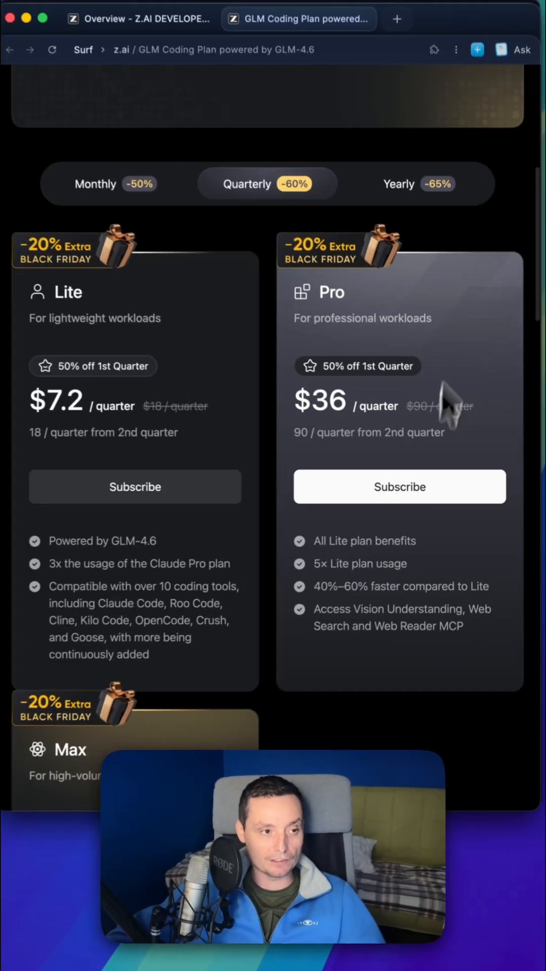
click(412, 184)
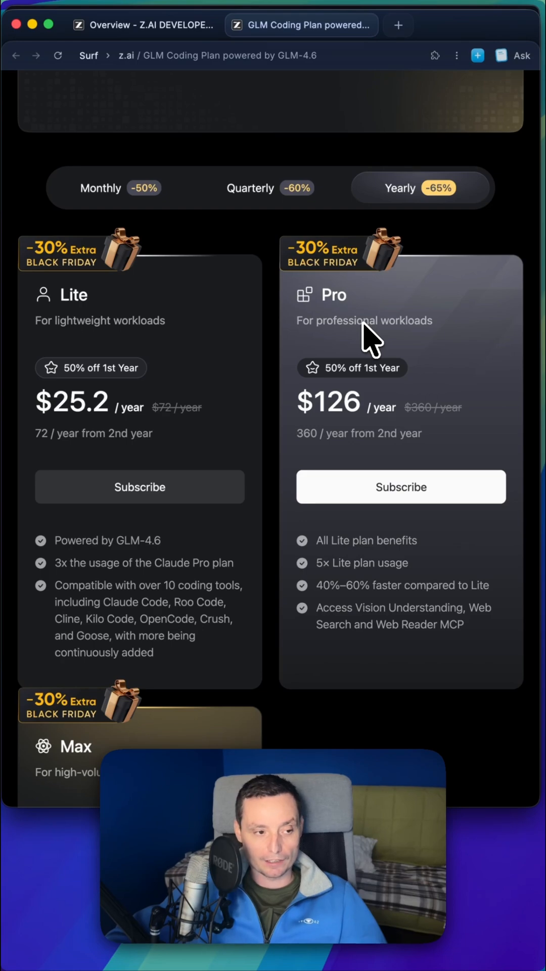
scroll(down, 3)
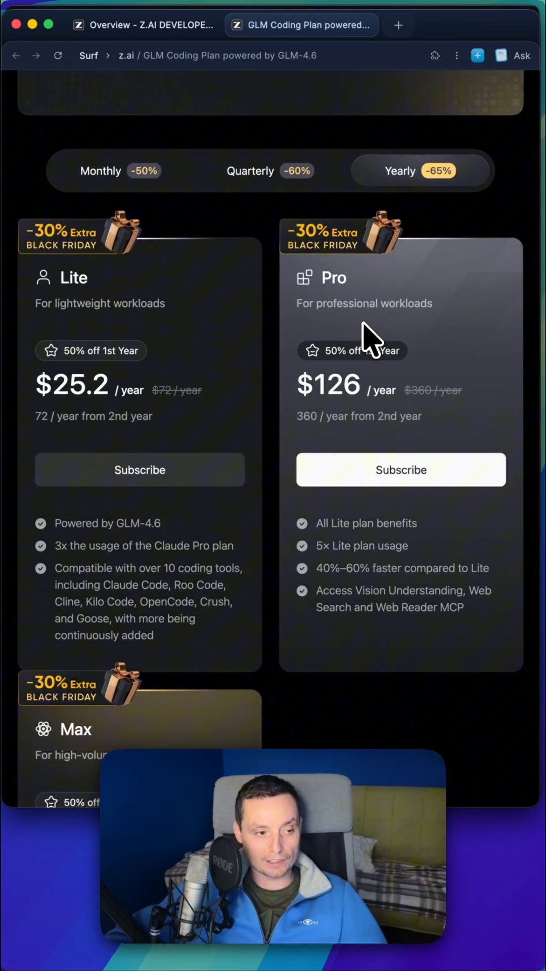
scroll(up, 3)
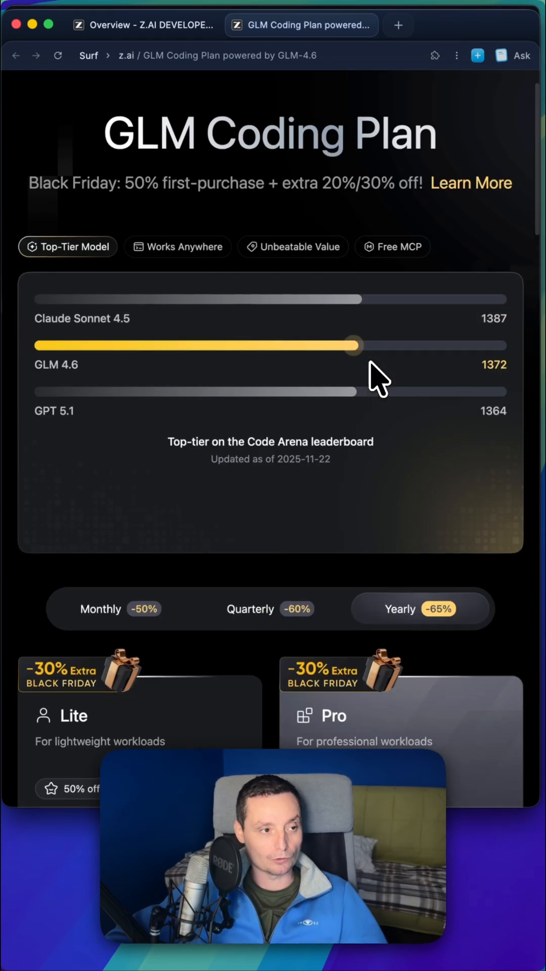
Step: Show the docs.z.ai Overview sidebar listing Tool Guide entries like Claude Code, Cline and Kilo Code
click(147, 25)
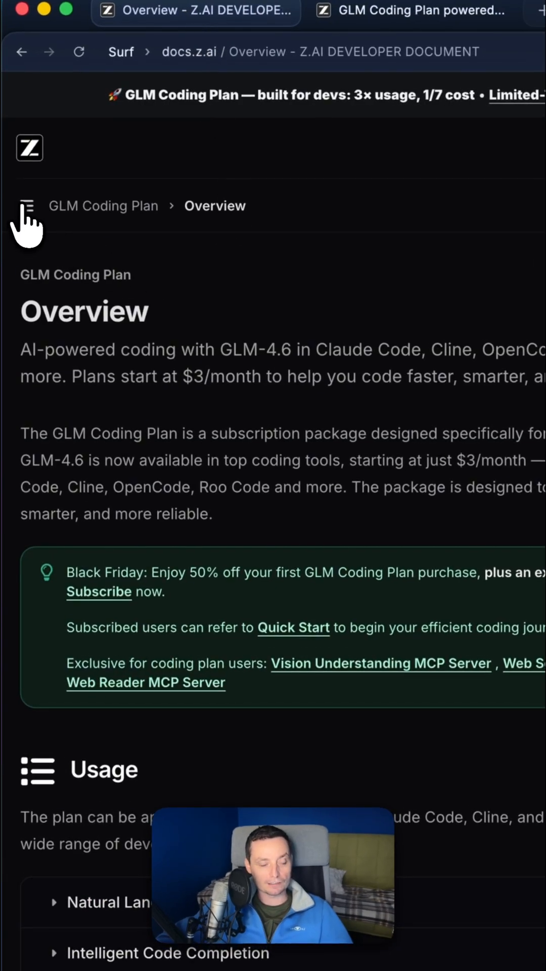
click(28, 204)
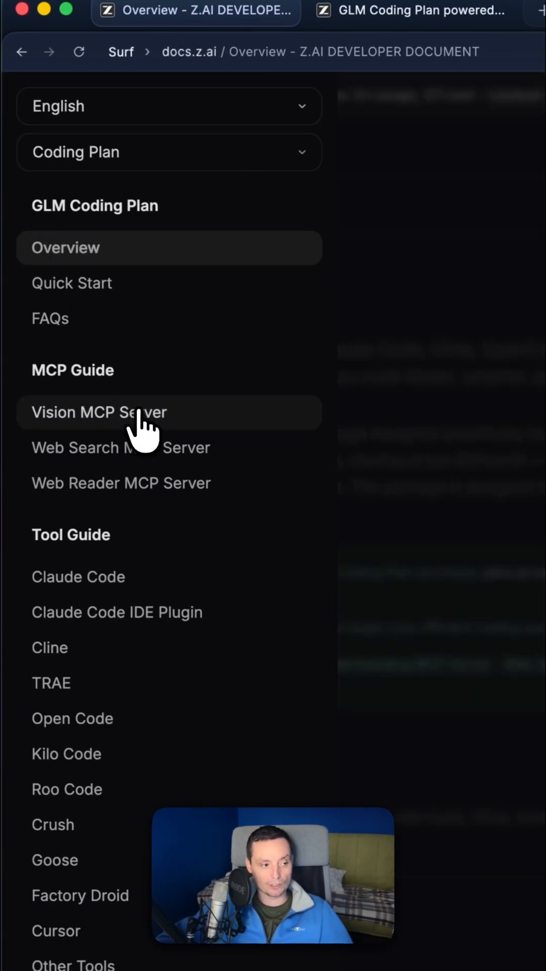
mouse_move(120, 612)
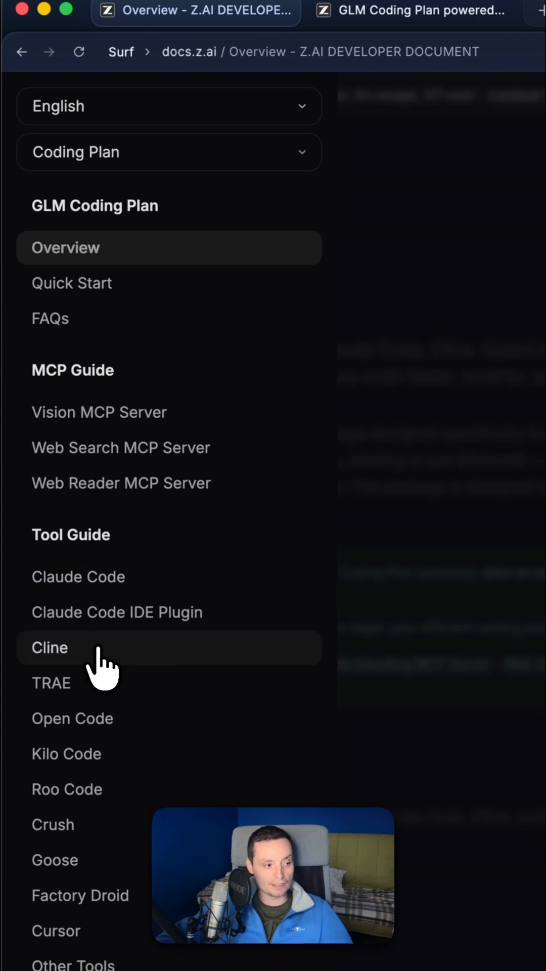
scroll(down, 3)
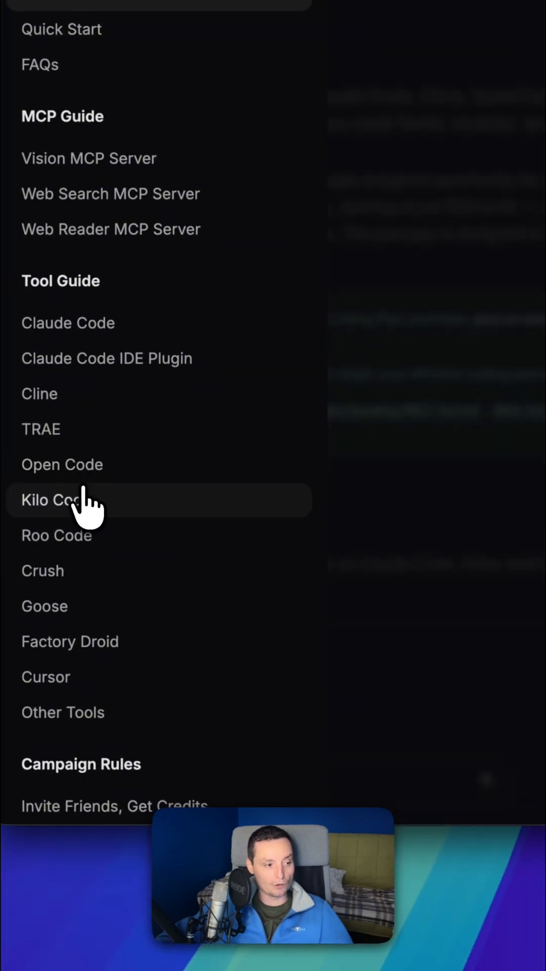